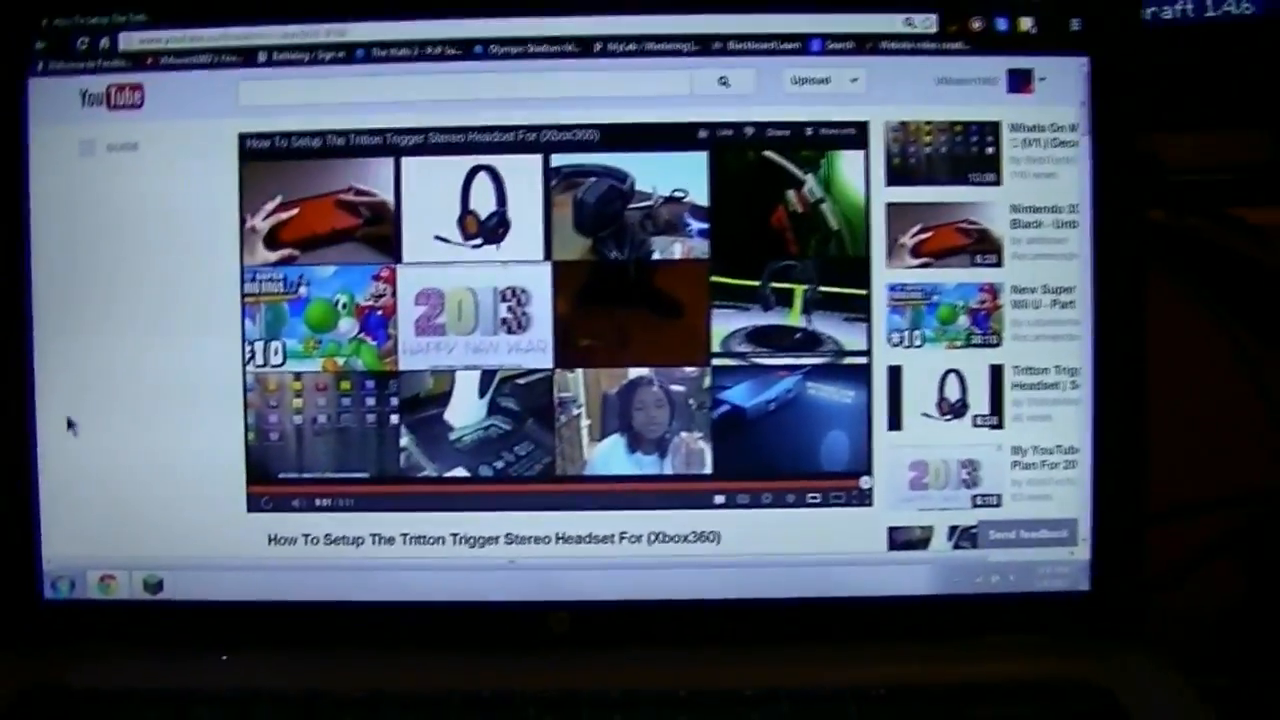
Step: Open the account avatar menu and choose My Channel from the headset video page
scroll("down", 3)
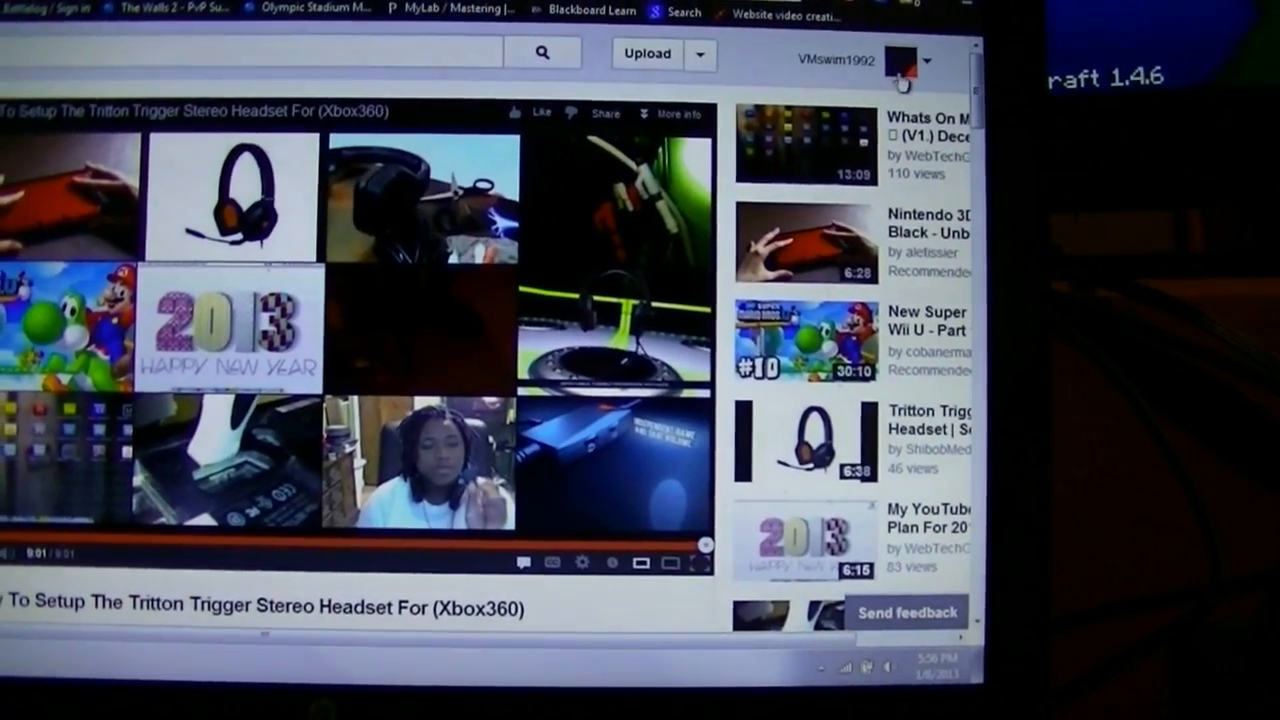
left_click(910, 60)
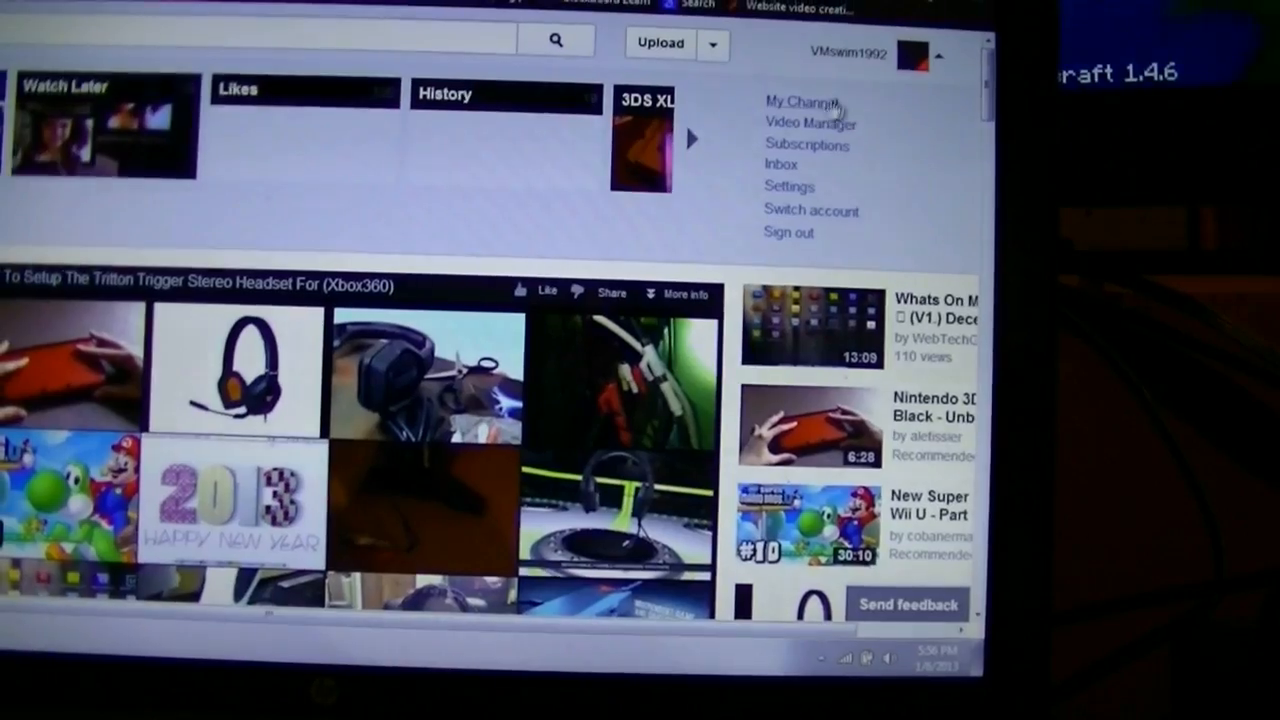
left_click(798, 101)
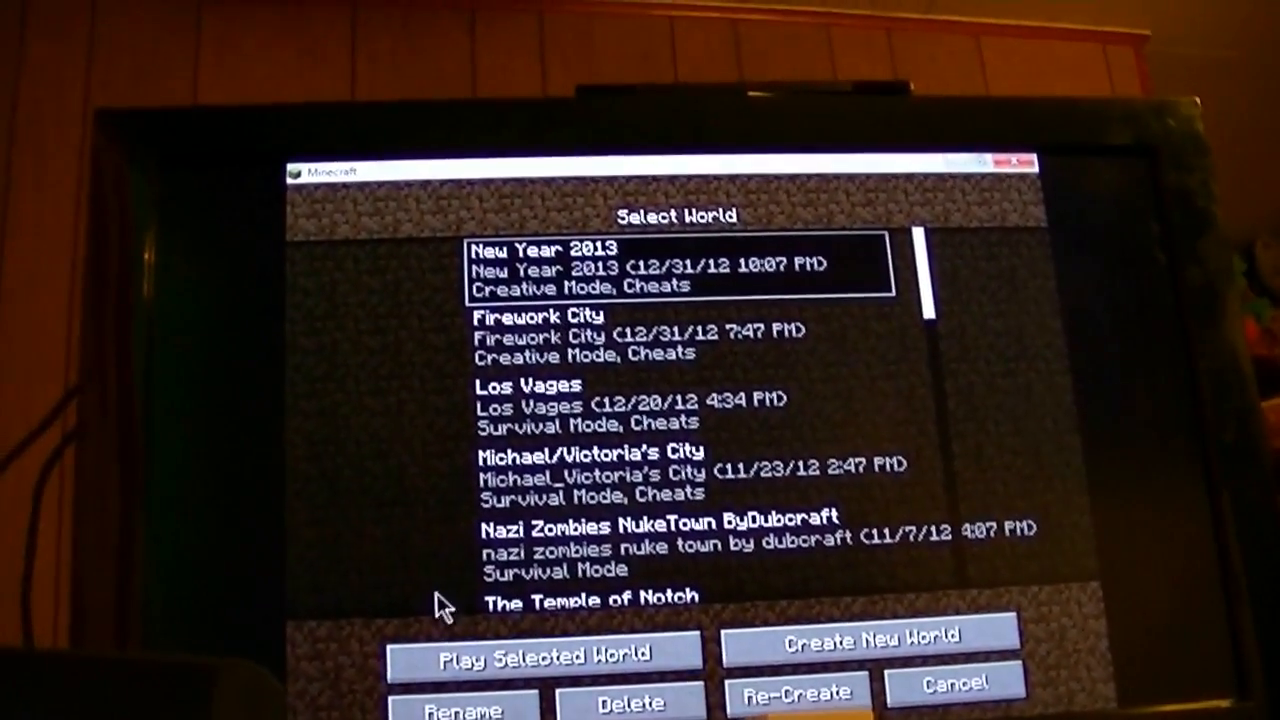
Step: Select a world entry in Minecraft's Select World list
left_click(545, 655)
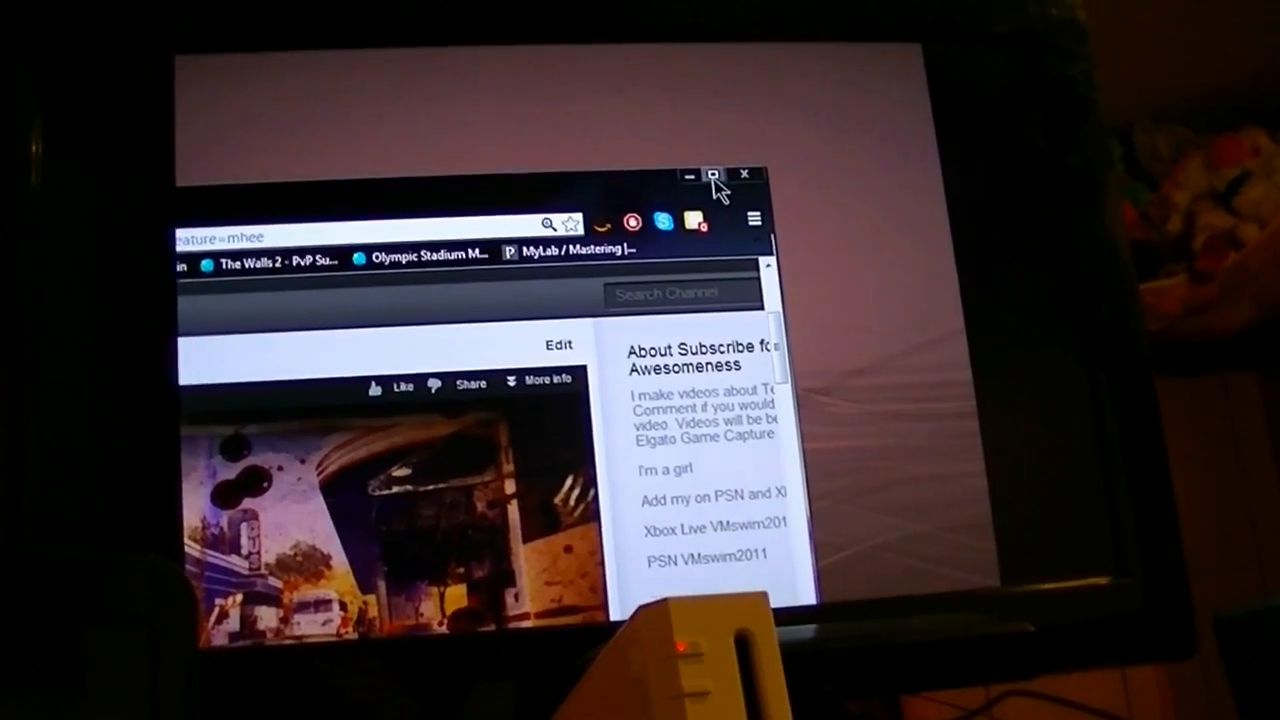
Step: Maximize the browser window and scroll down to the channel's uploaded videos
left_click(712, 176)
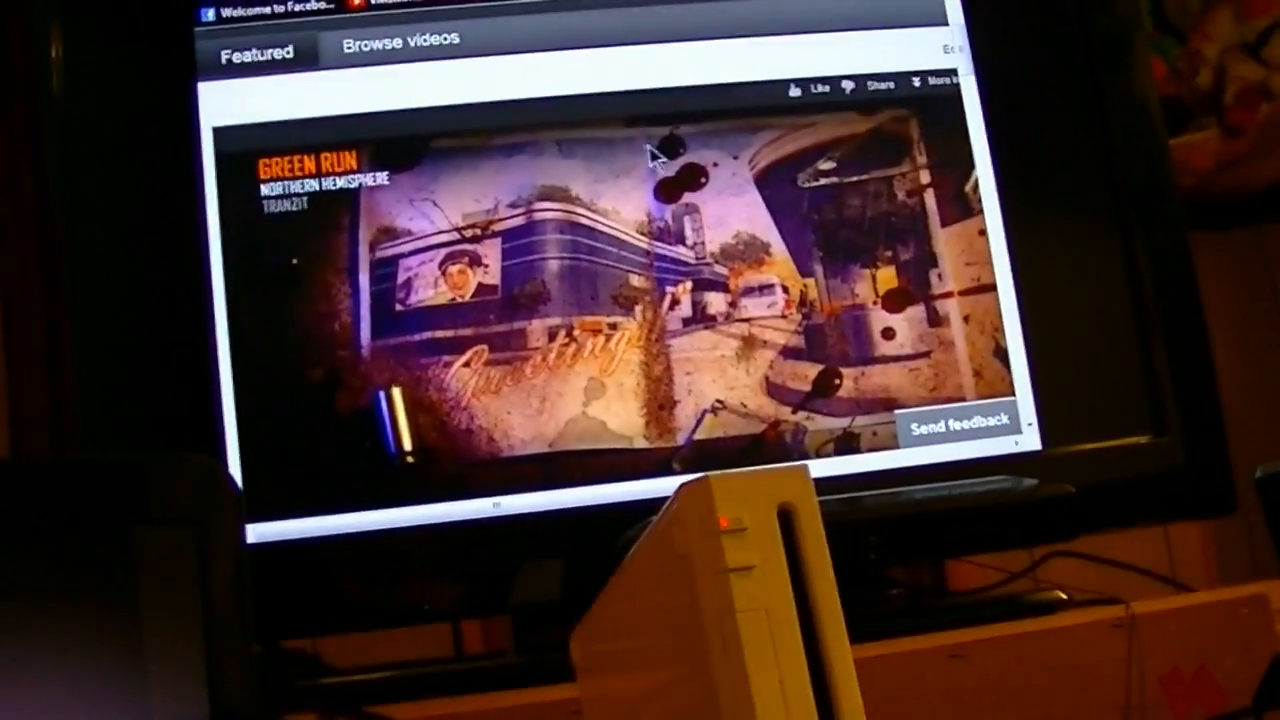
scroll("down", 3)
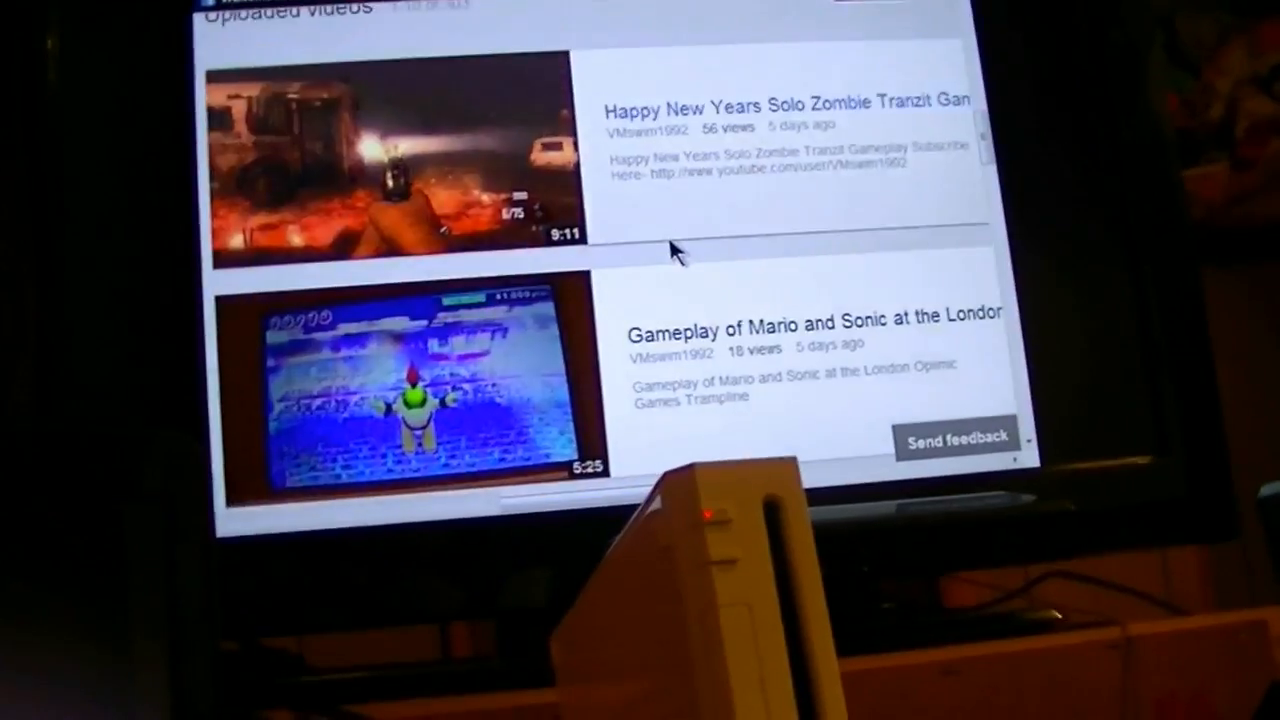